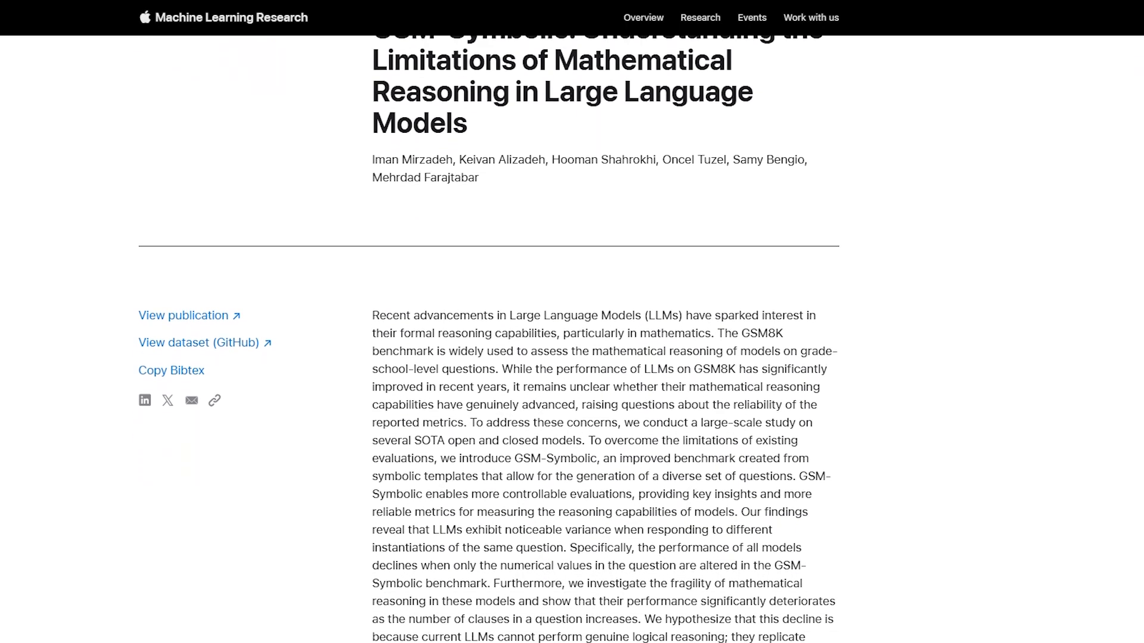
scroll("down", 3)
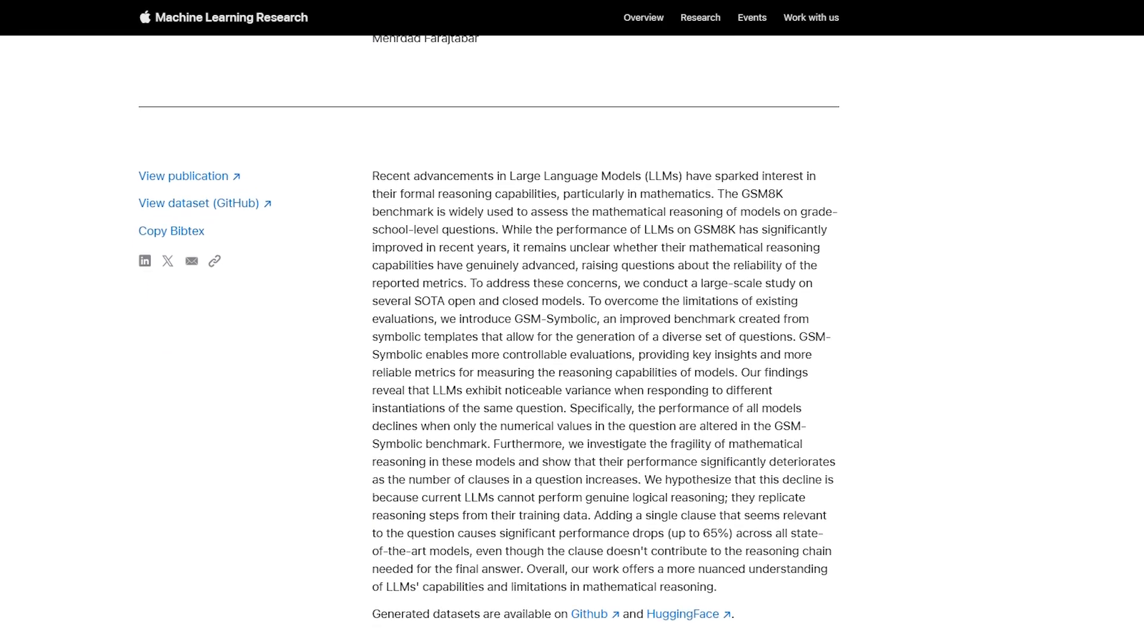
scroll("down", 3)
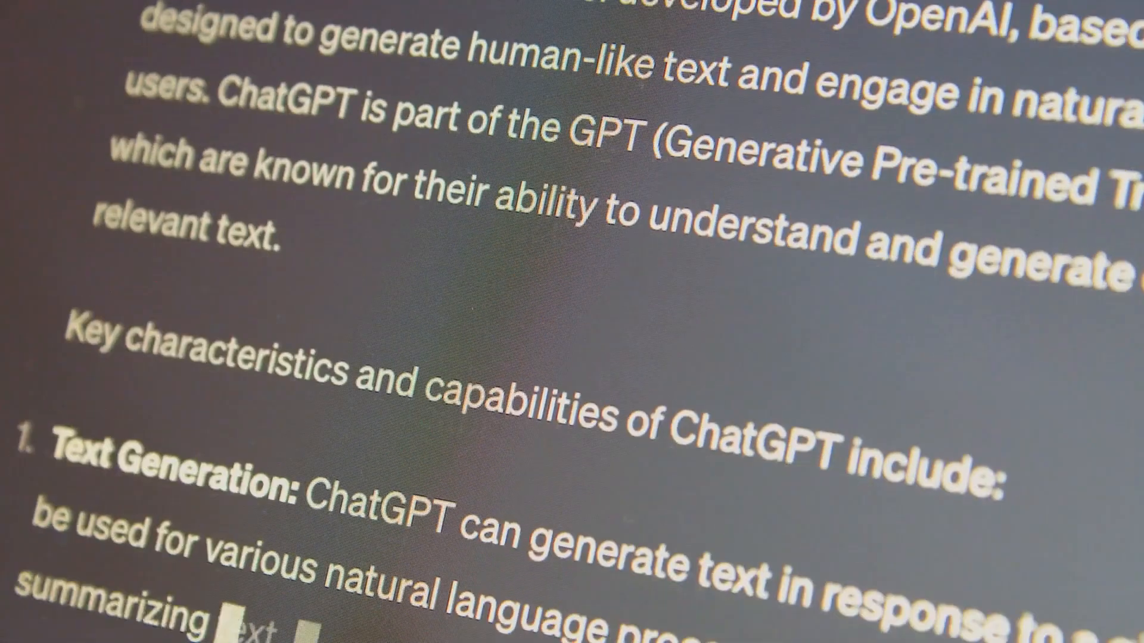
scroll("down", 3)
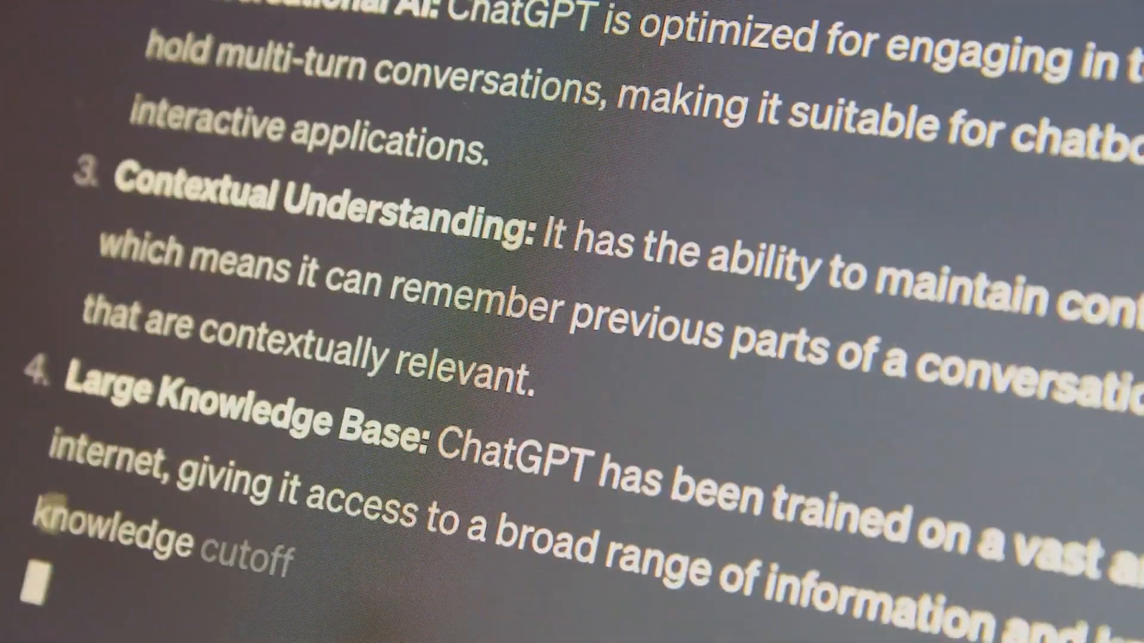
scroll("down", 3)
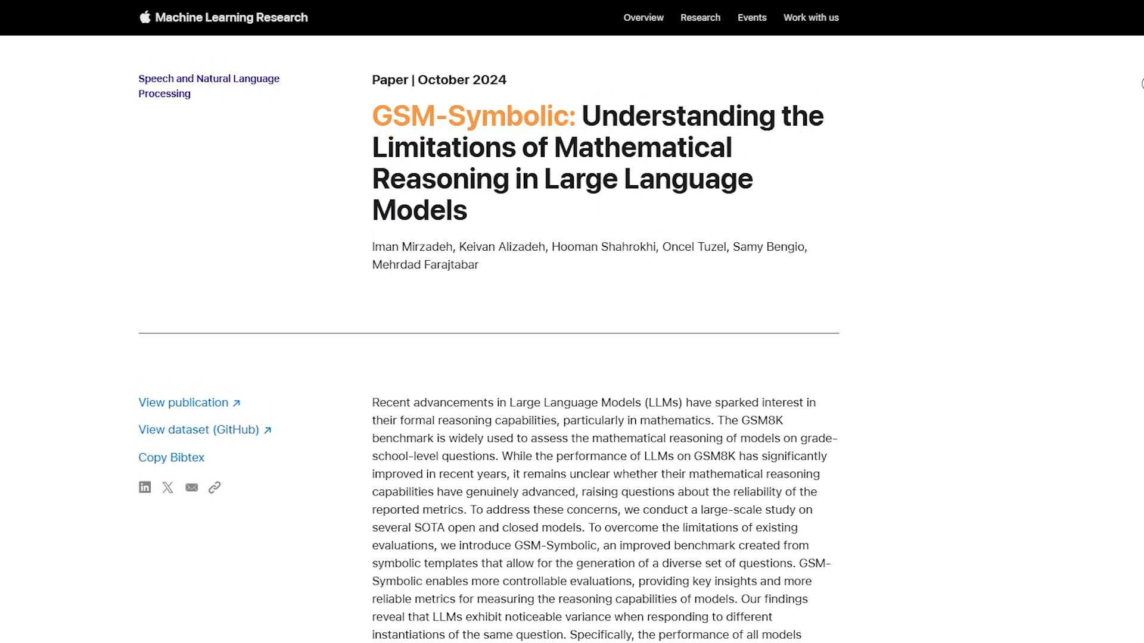
left_click(423, 264)
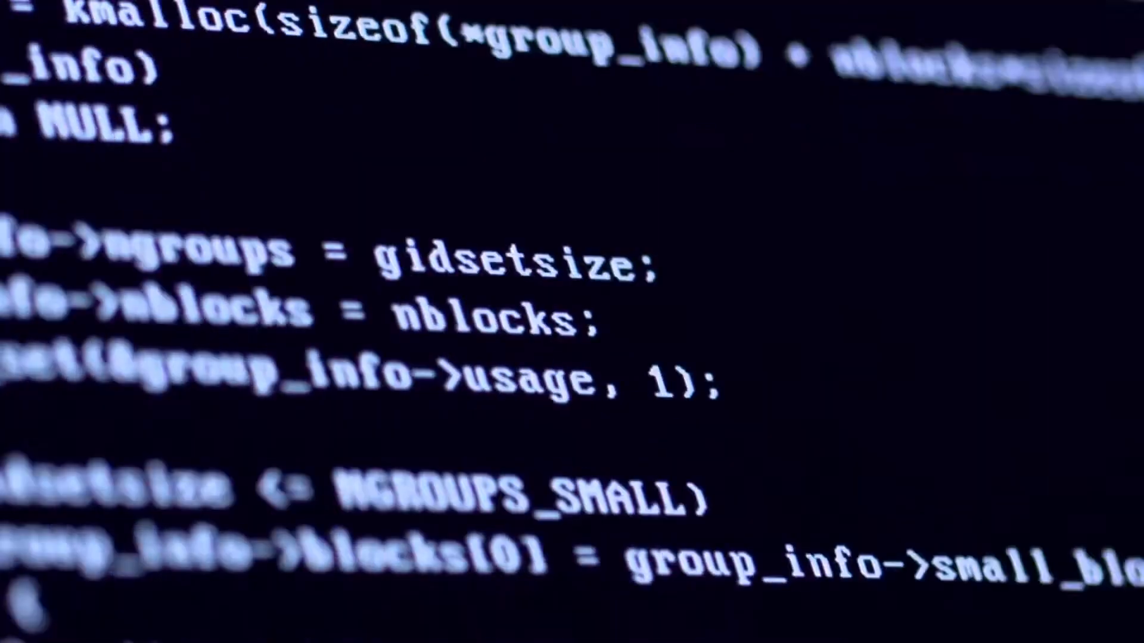
scroll("down", 3)
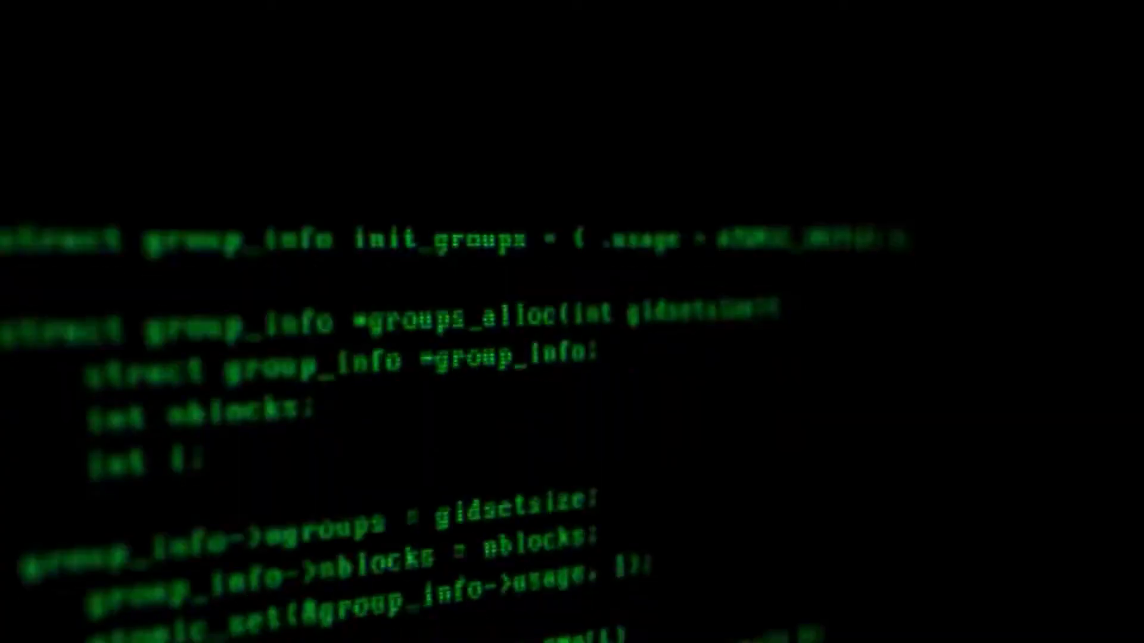
scroll("down", 3)
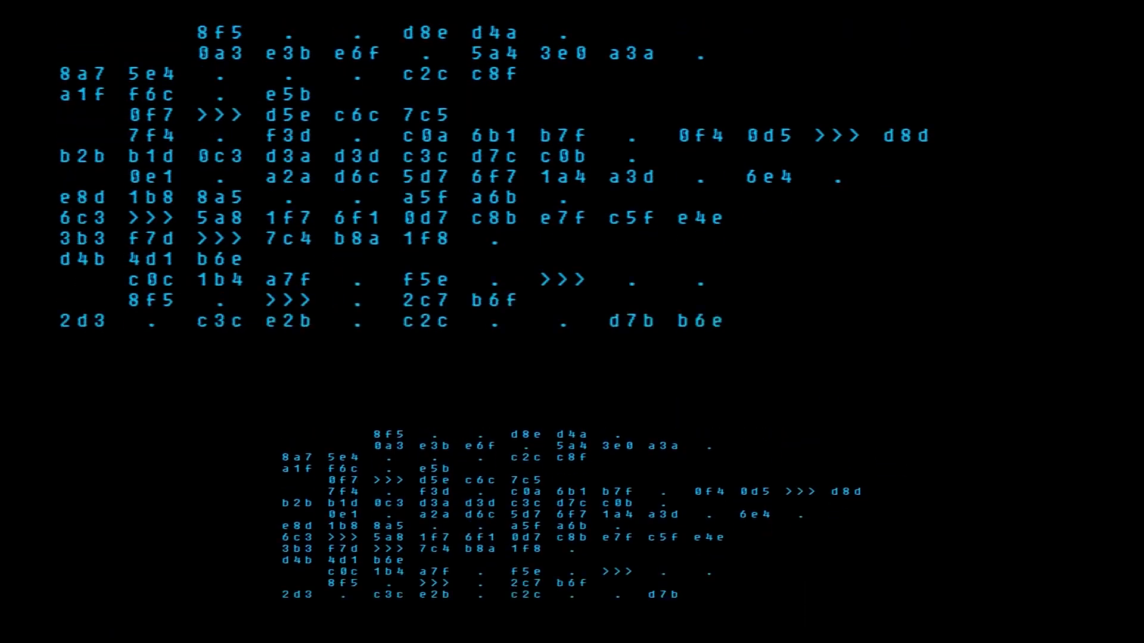
scroll("down", 3)
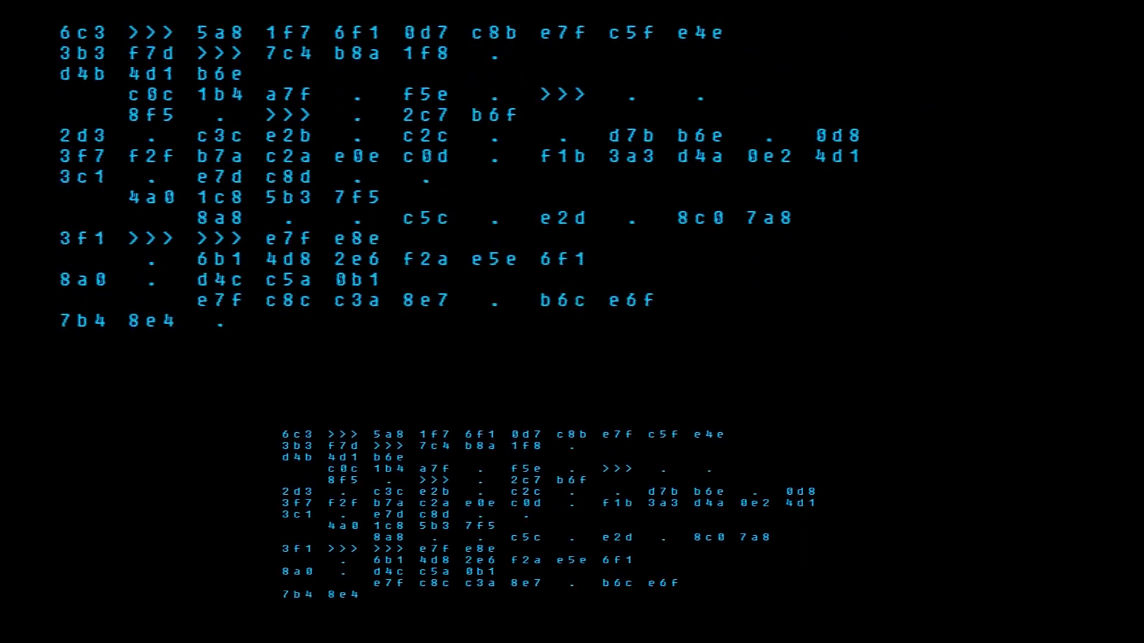
scroll("down", 3)
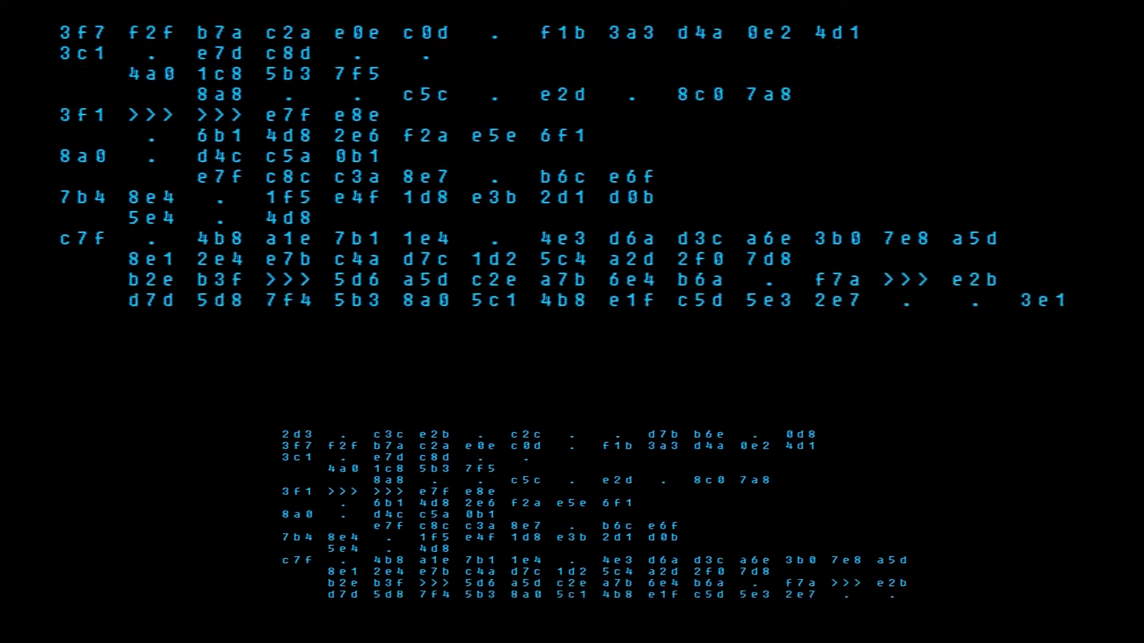
scroll("down", 3)
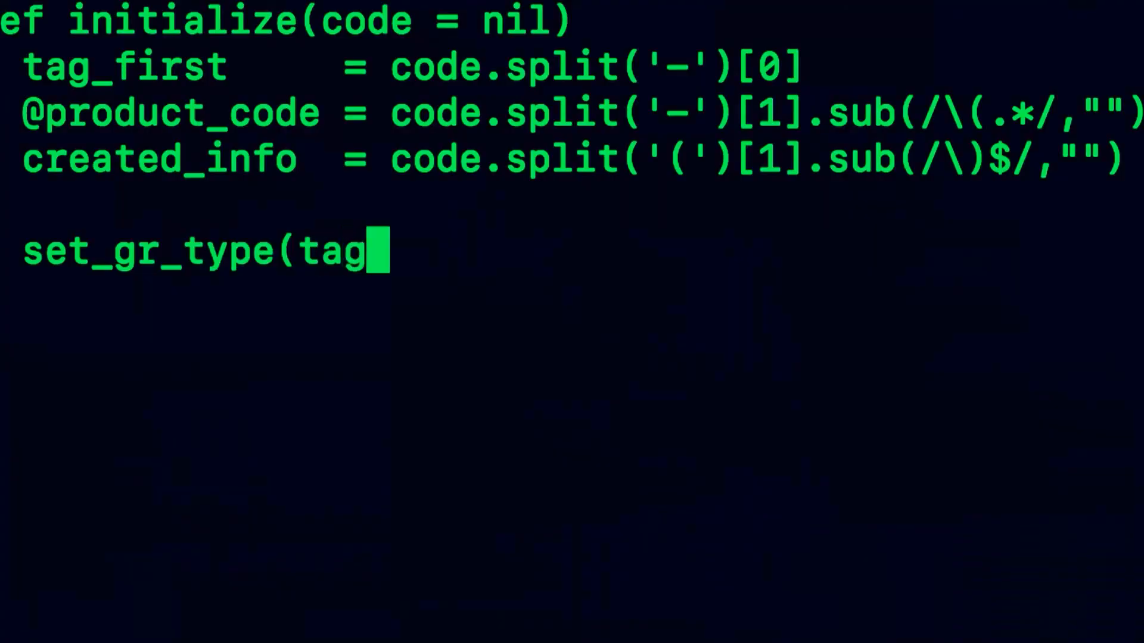
type("_first)")
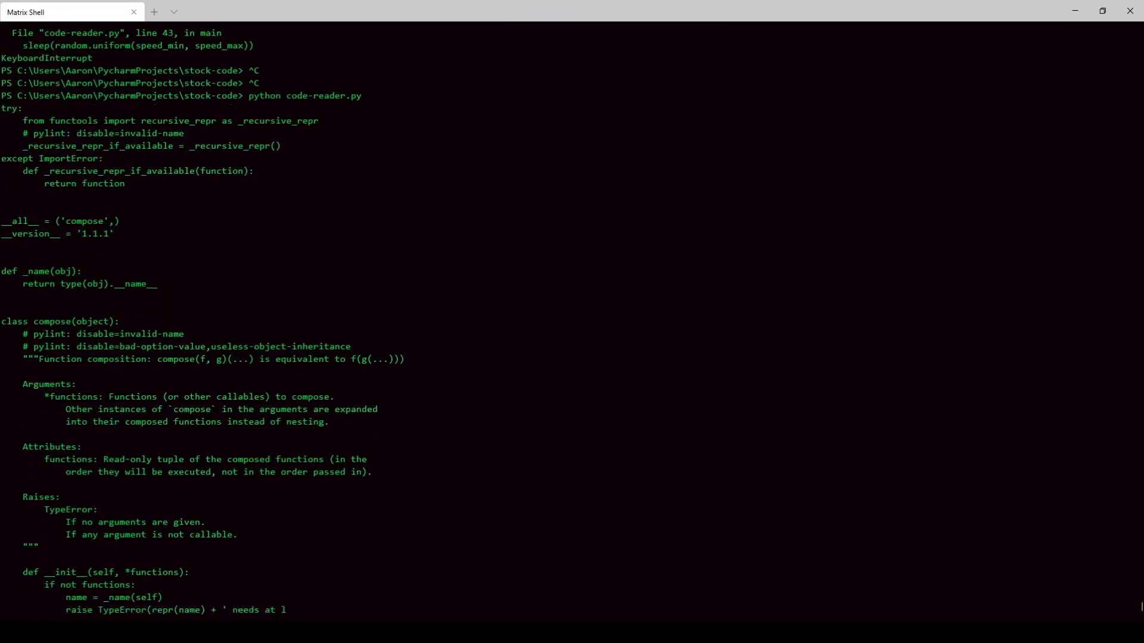
scroll("down", 3)
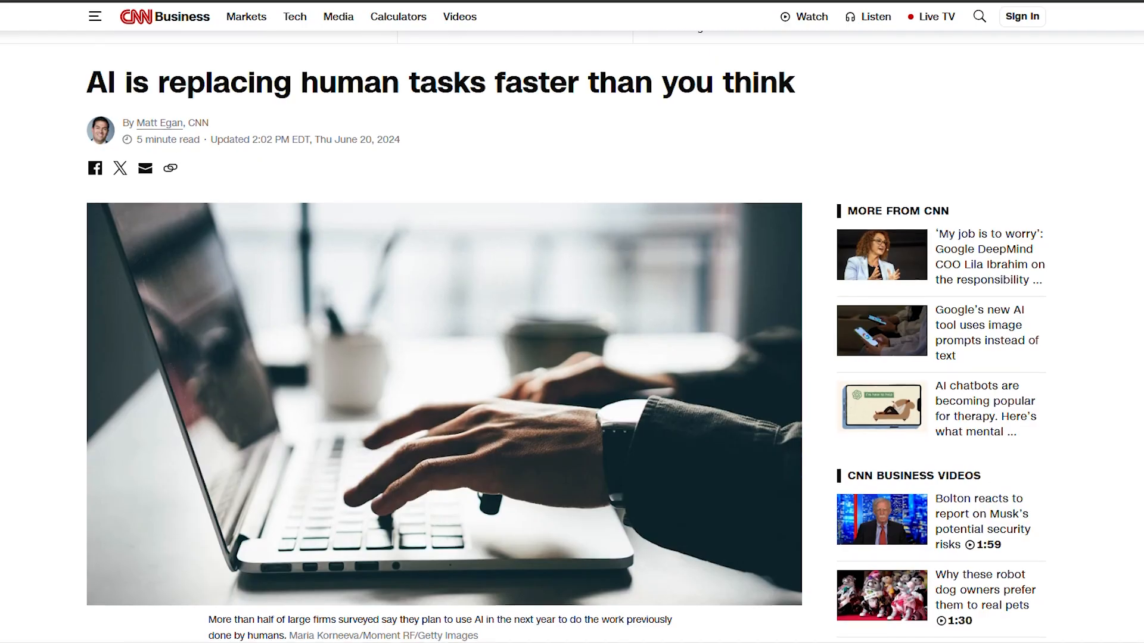
scroll("down", 3)
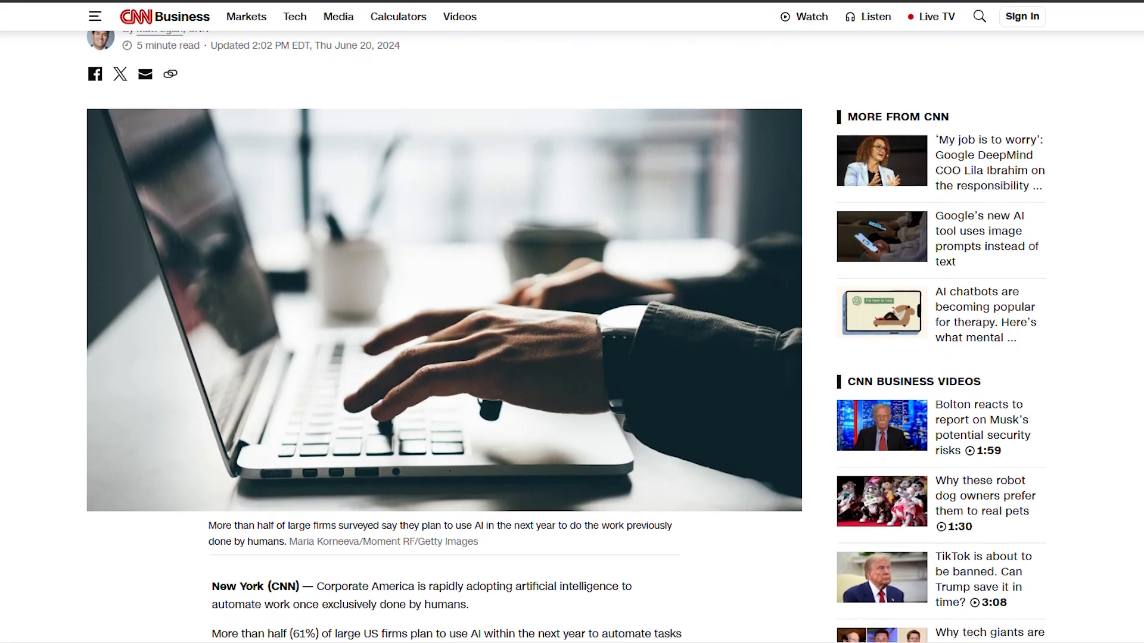
scroll("down", 3)
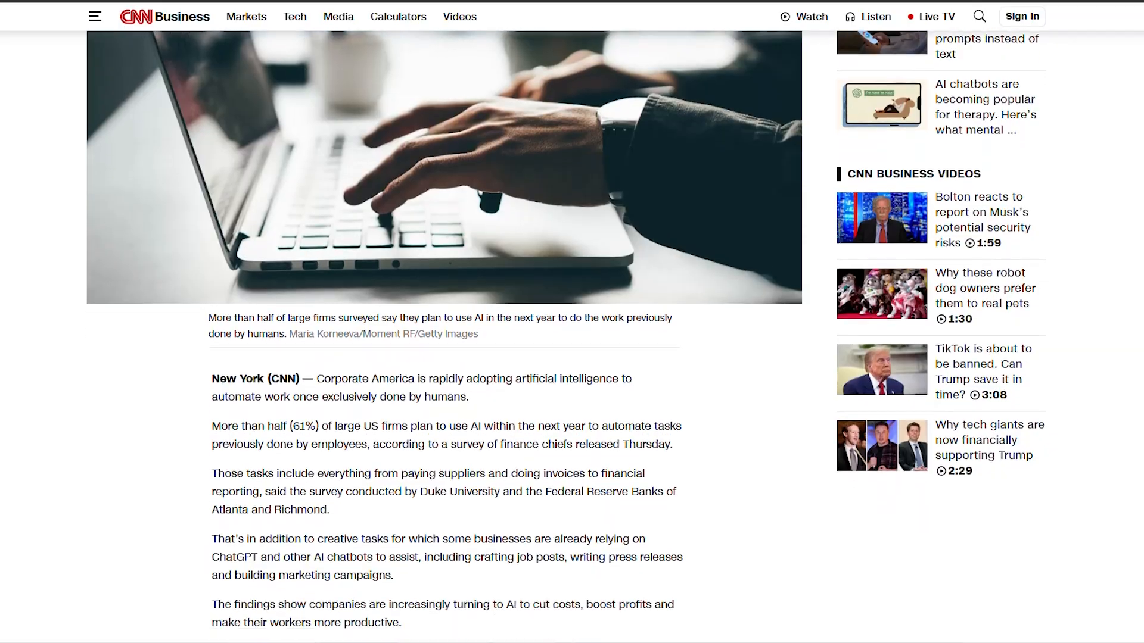